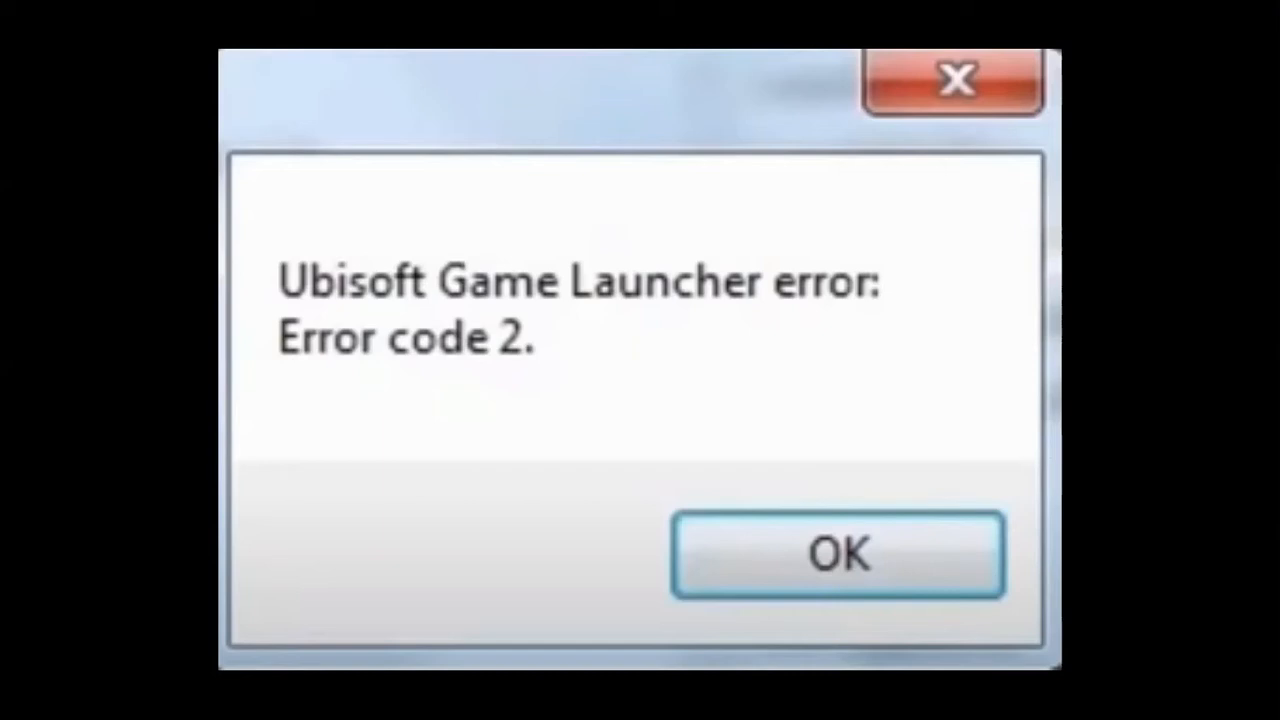
# Dismiss the Error code 2 dialog and relaunch Ubisoft Connect from its desktop shortcut.
pyautogui.click(838, 552)
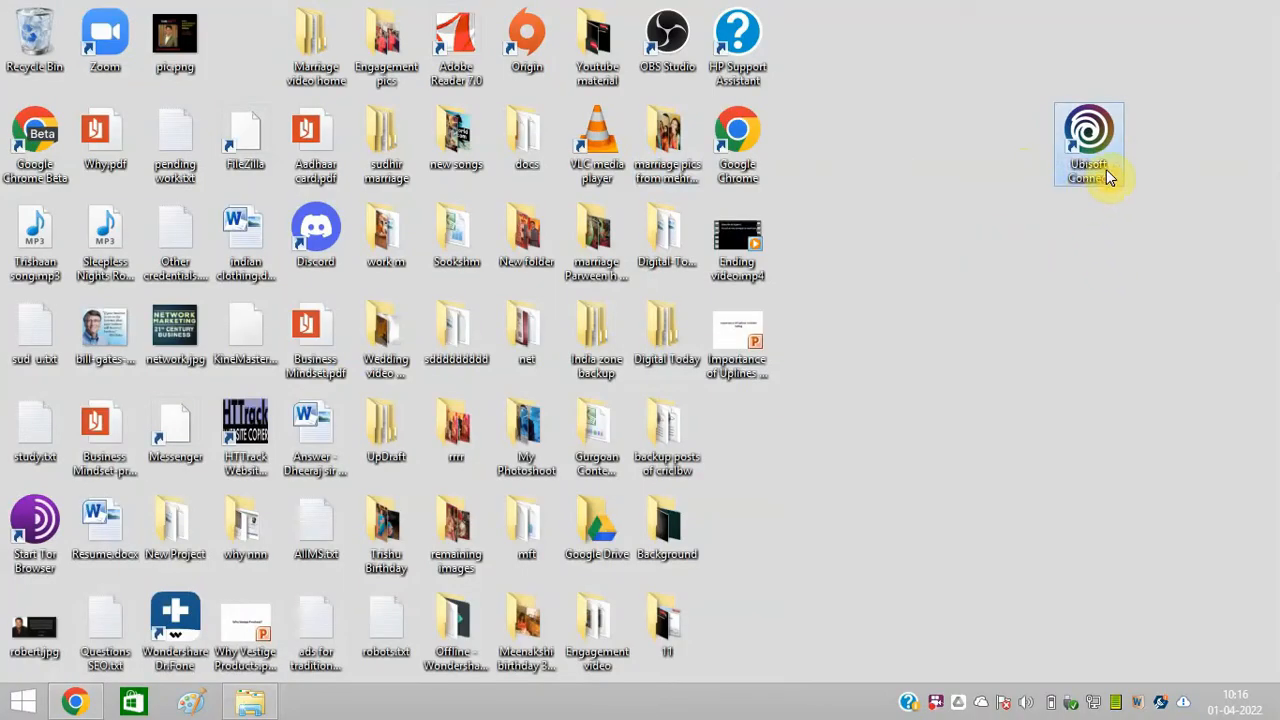
pyautogui.moveTo(1088, 144)
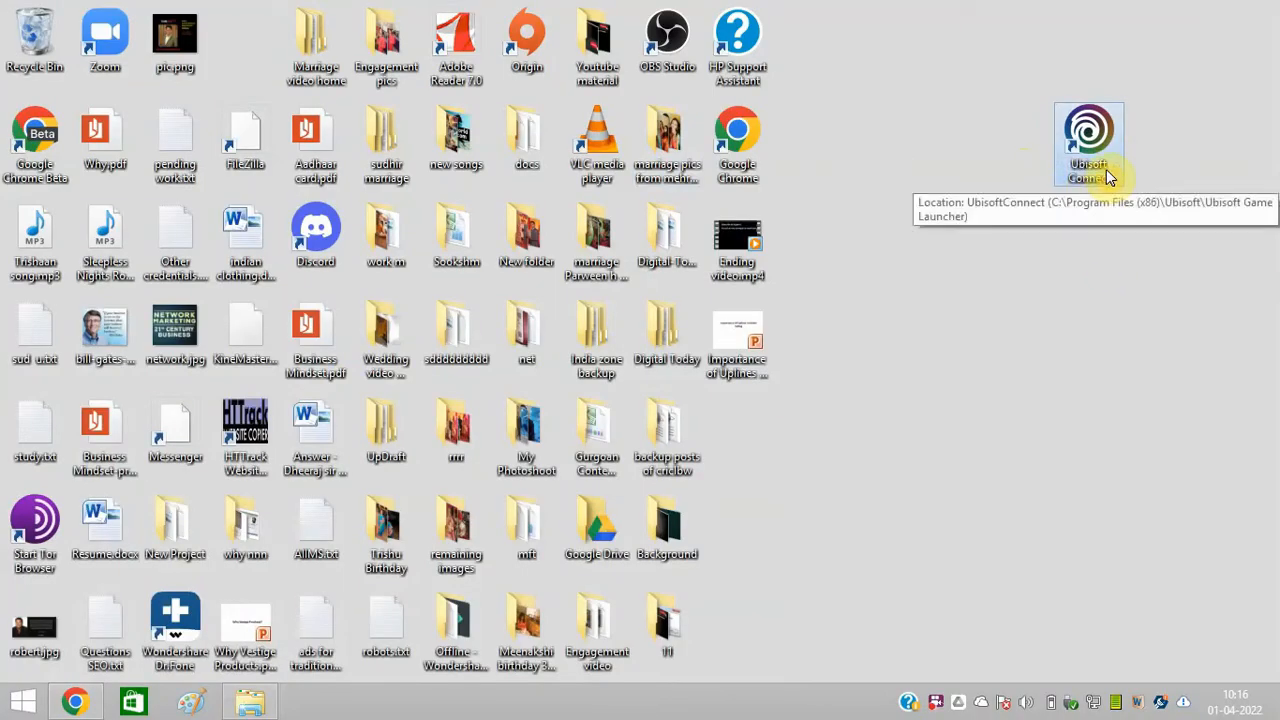
pyautogui.doubleClick(1088, 136)
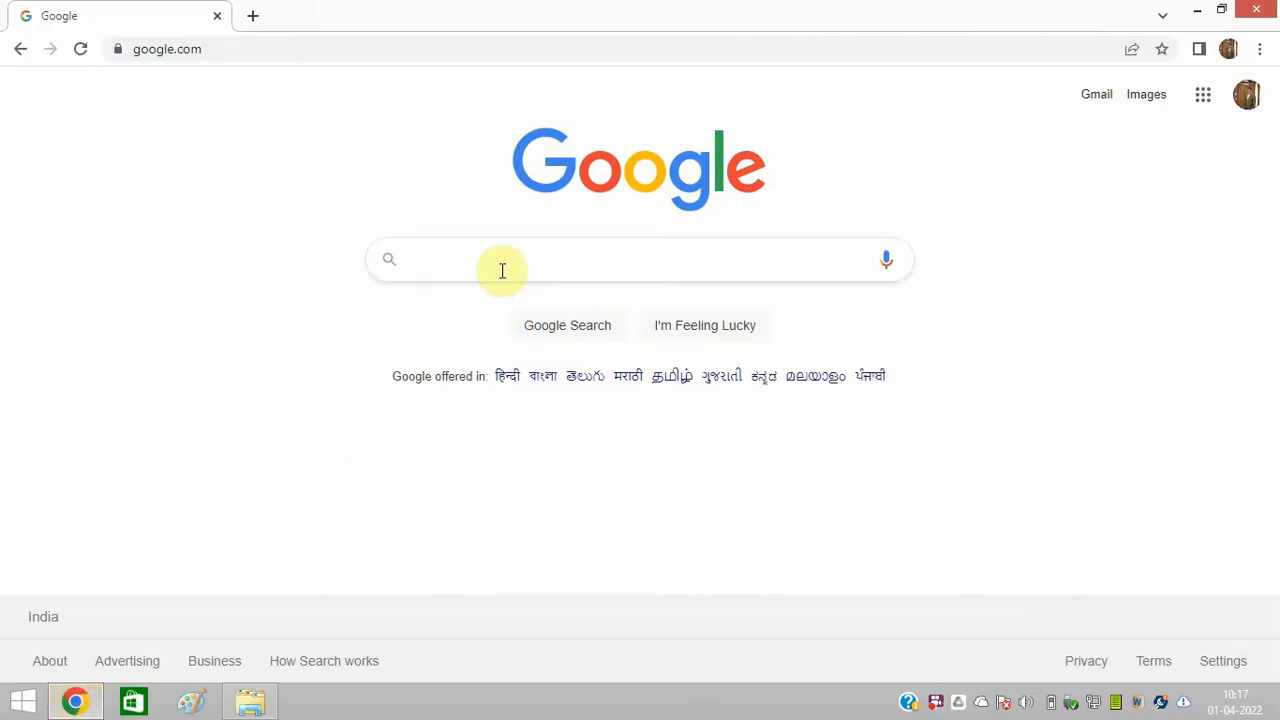
# Search 'ubisoft game launcher download', reach the software.informer page and download uplayinstaller.exe.
pyautogui.click(502, 260)
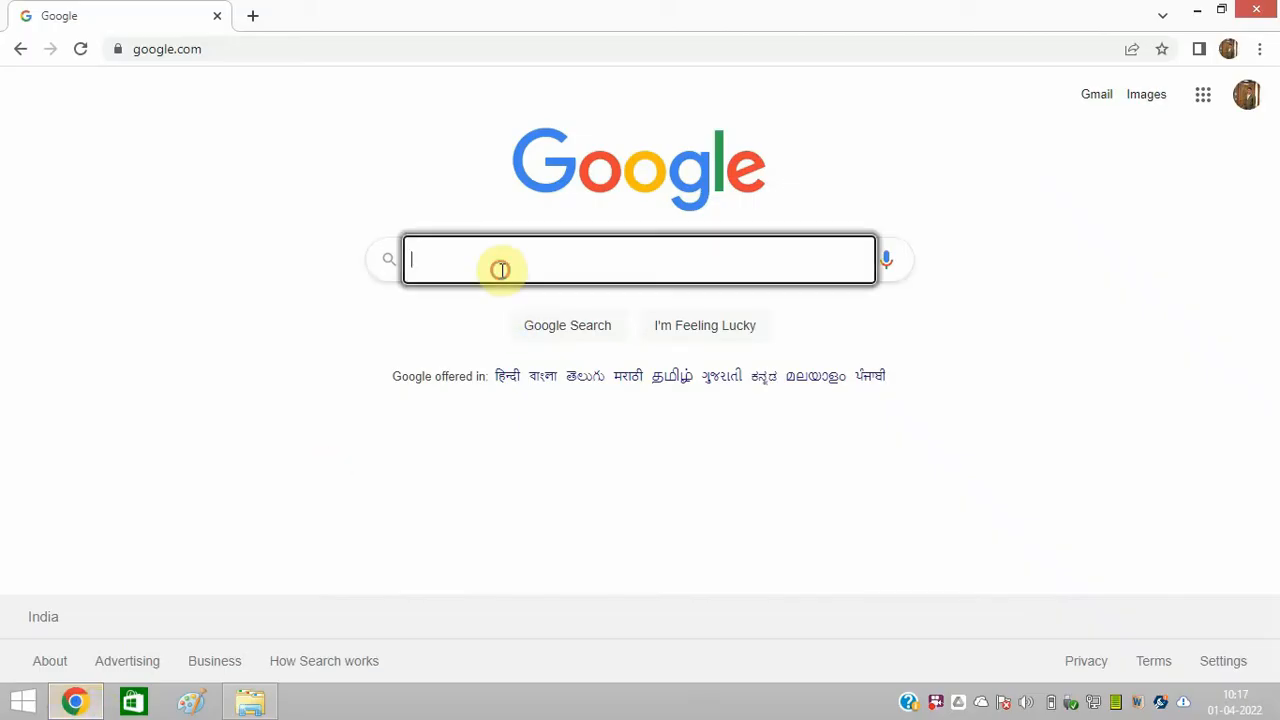
pyautogui.write('ubisoft game launcher download')
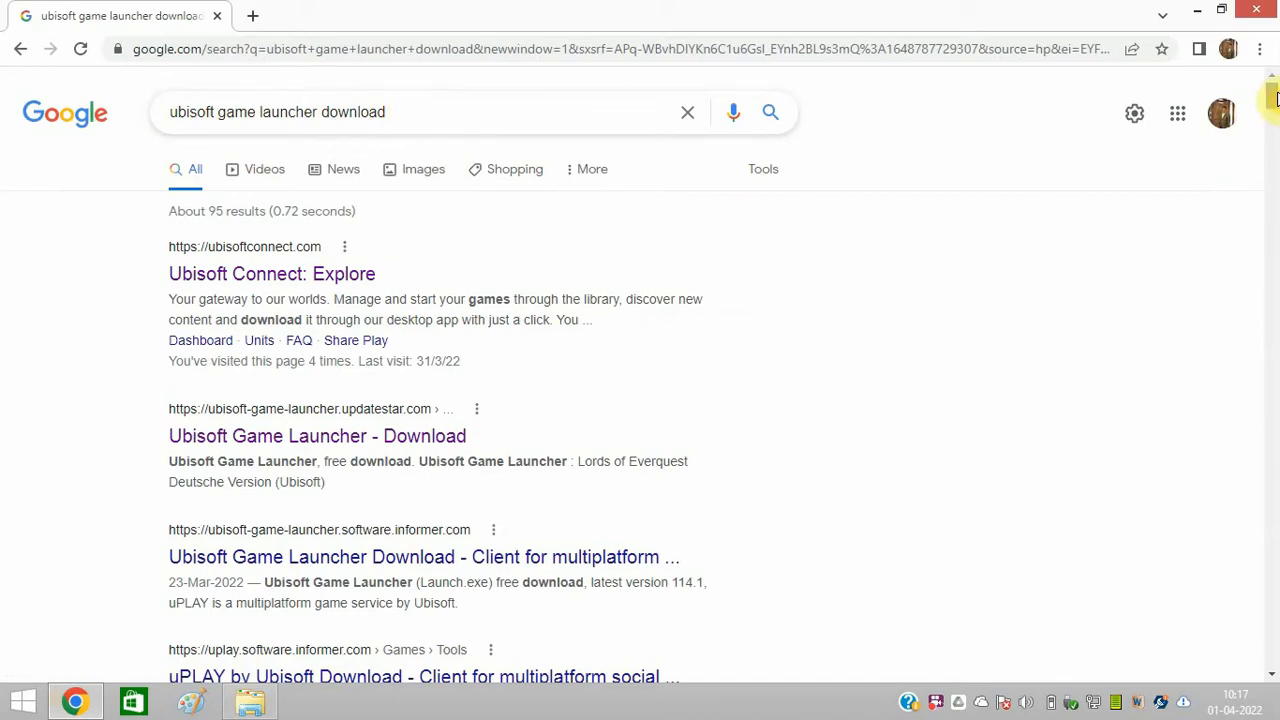
pyautogui.moveTo(340, 524)
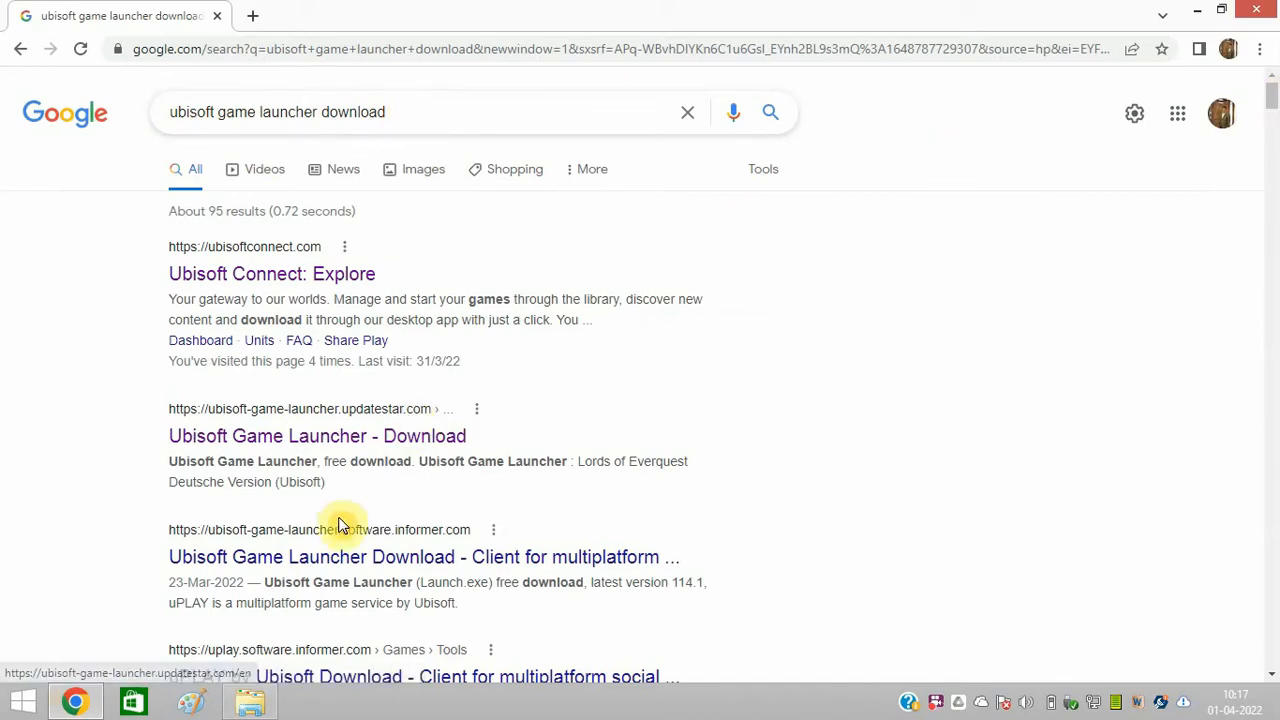
pyautogui.click(424, 556)
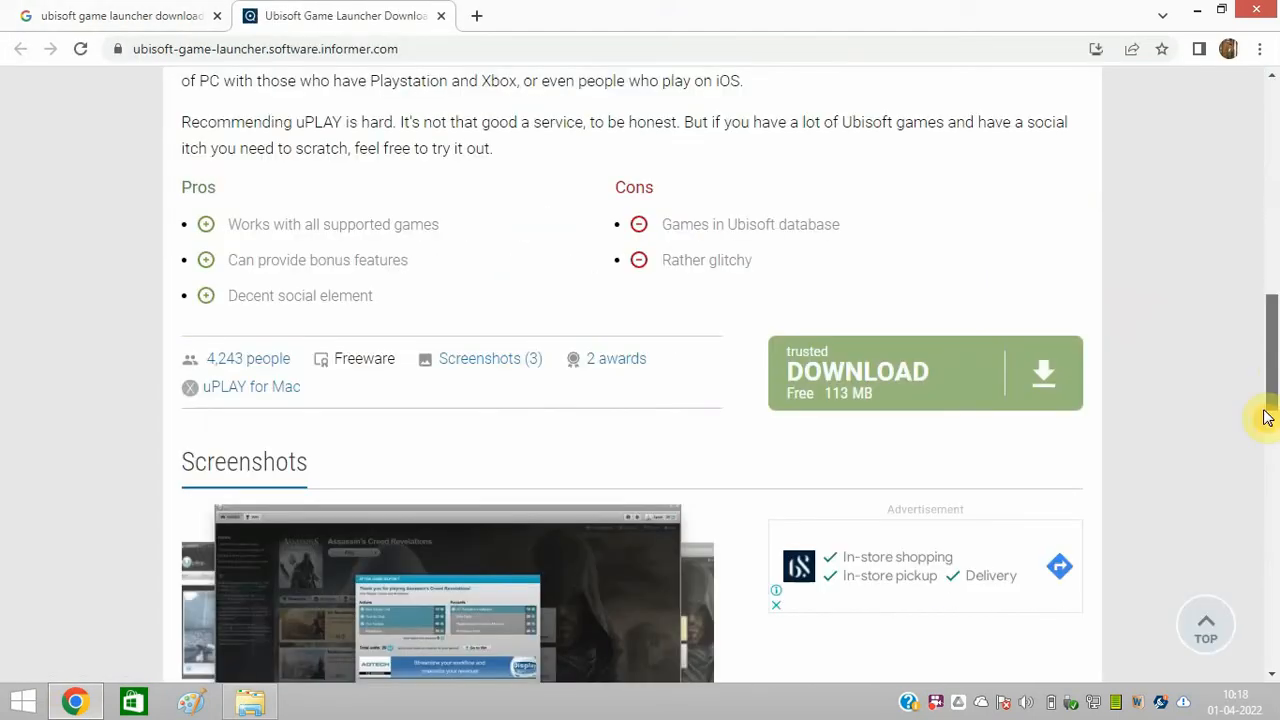
pyautogui.moveTo(1040, 388)
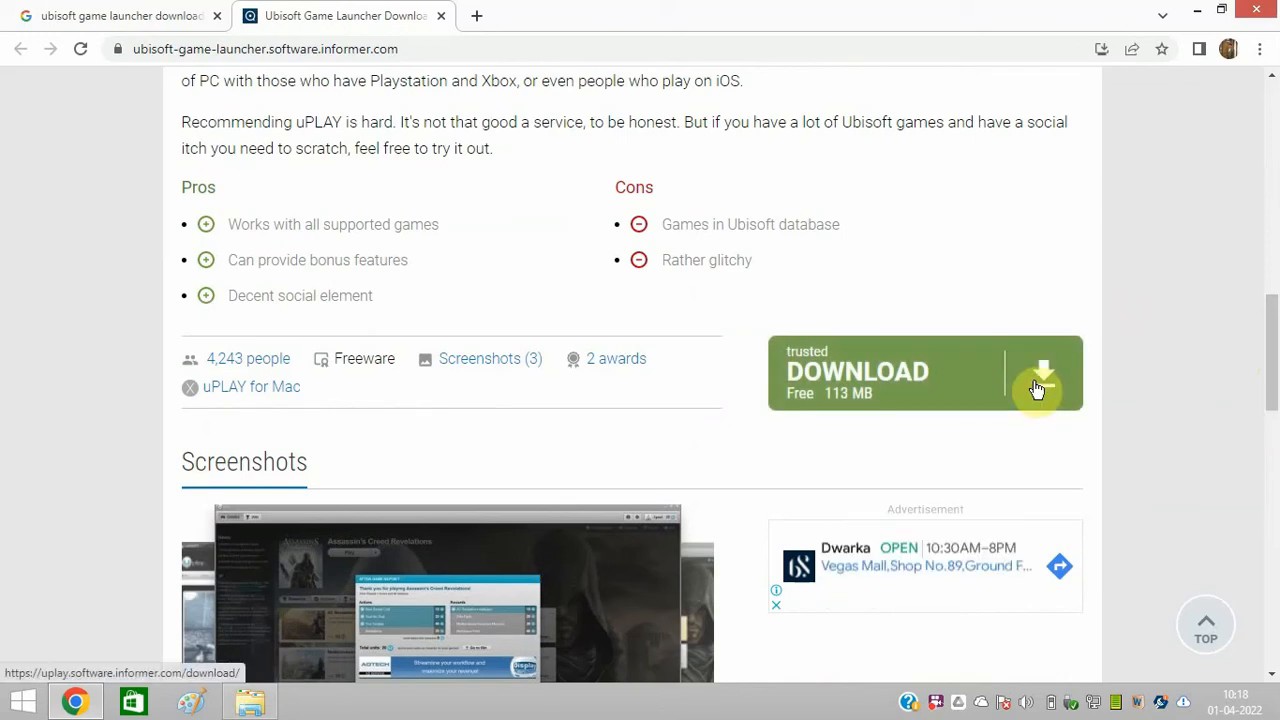
pyautogui.click(1040, 388)
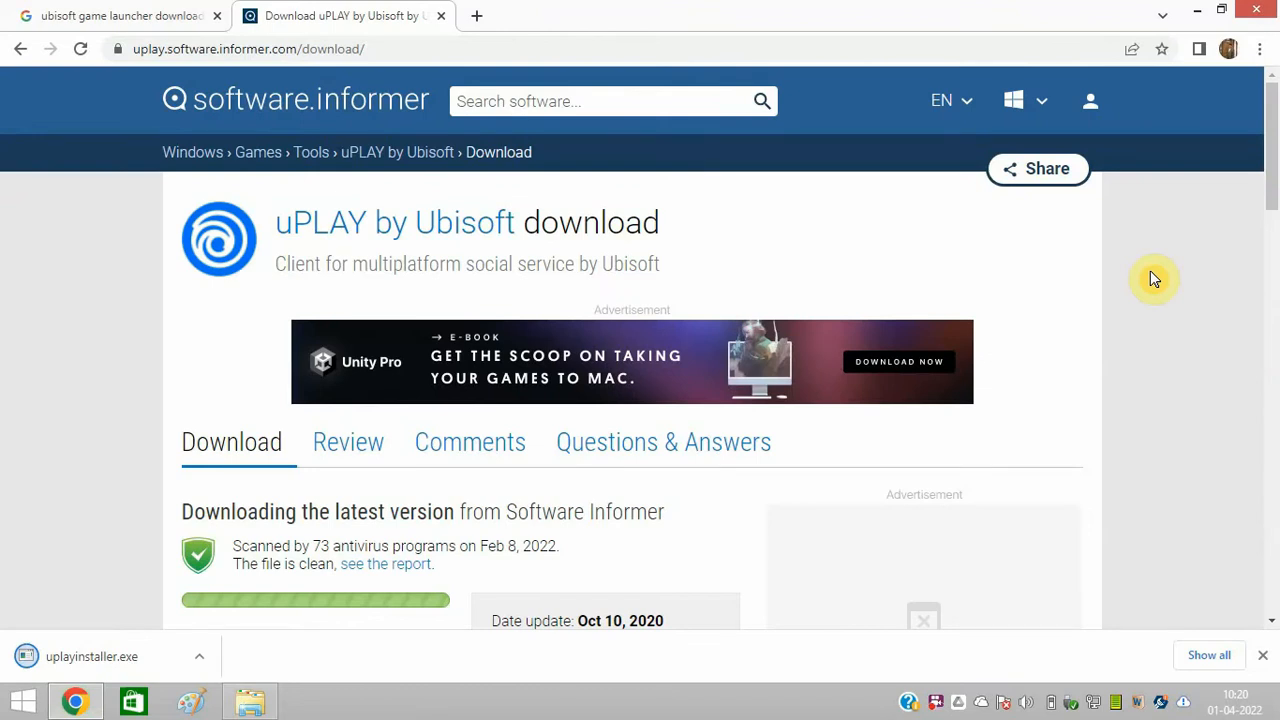
# Run uplayinstaller.exe, accept the licence and version notice, and finish with Run Uplay checked.
pyautogui.click(92, 656)
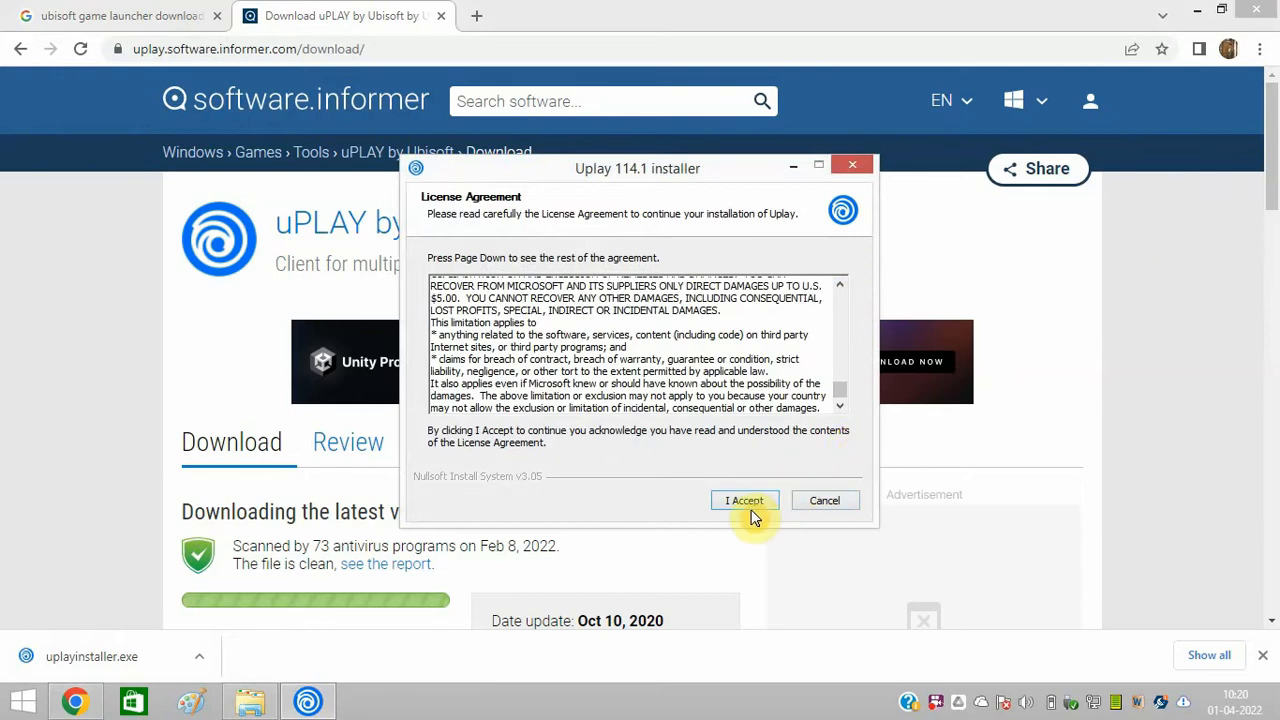
pyautogui.click(744, 500)
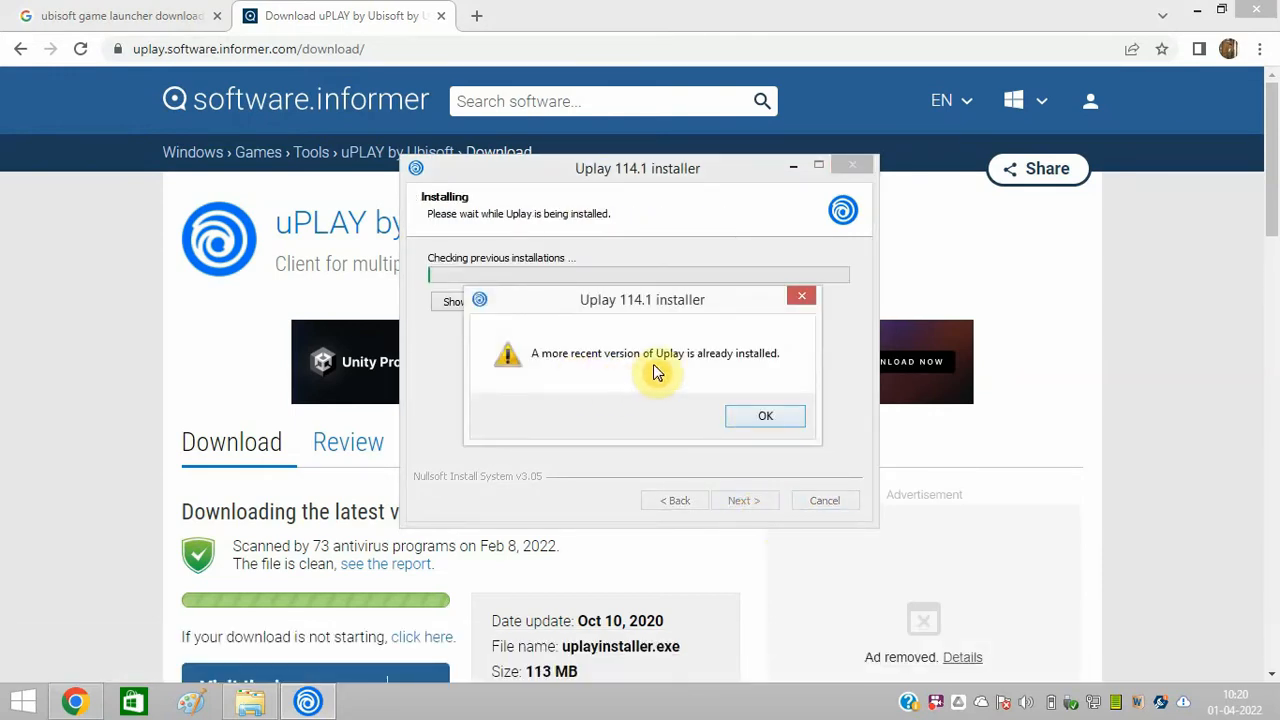
pyautogui.click(764, 414)
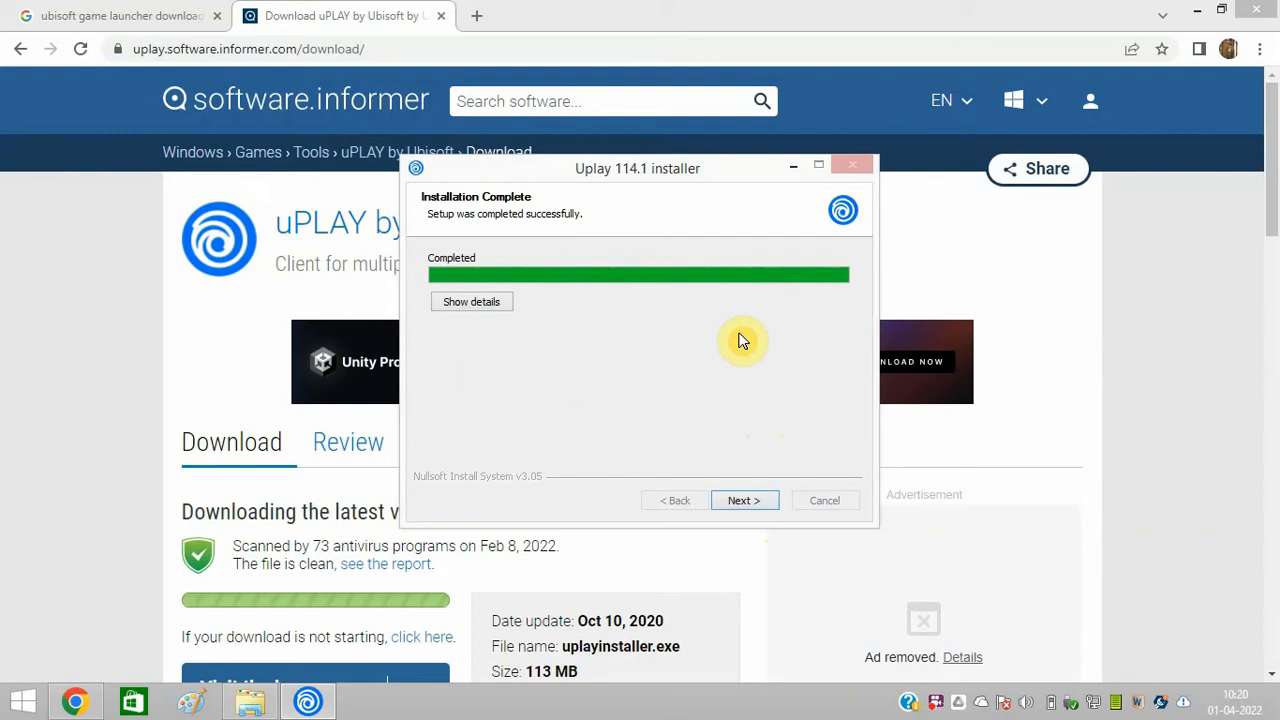
pyautogui.moveTo(744, 500)
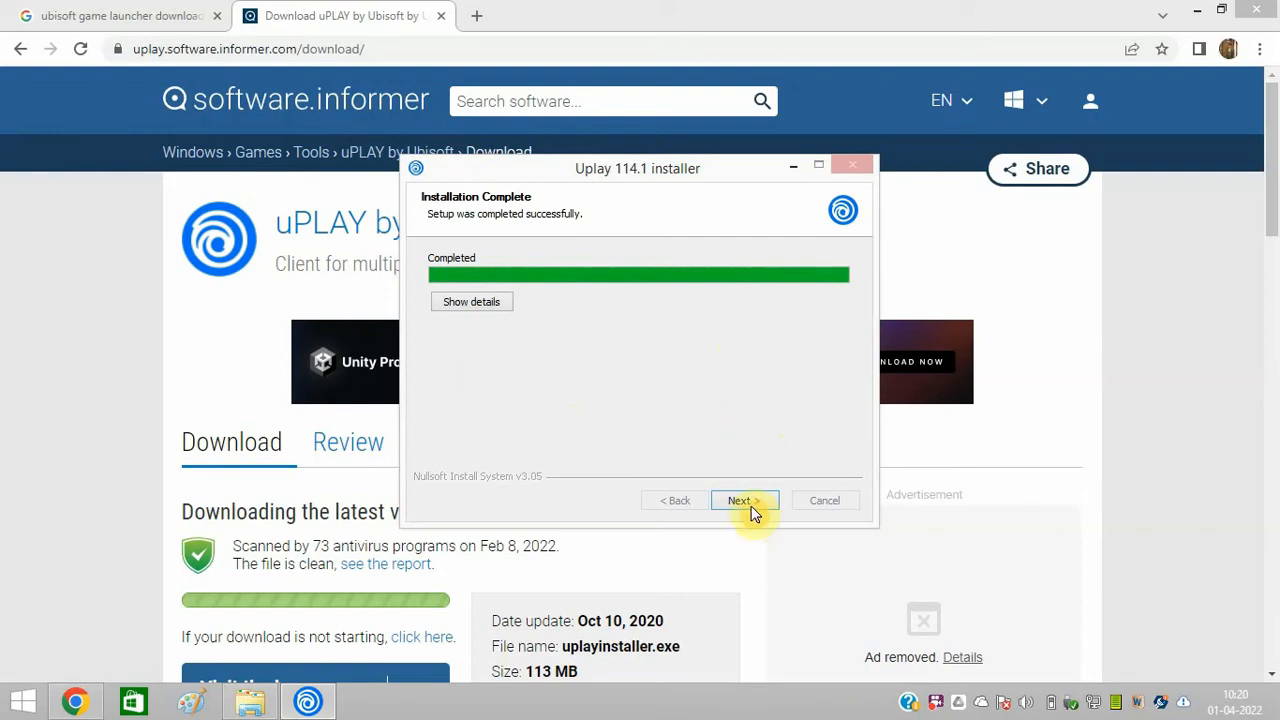
pyautogui.click(744, 500)
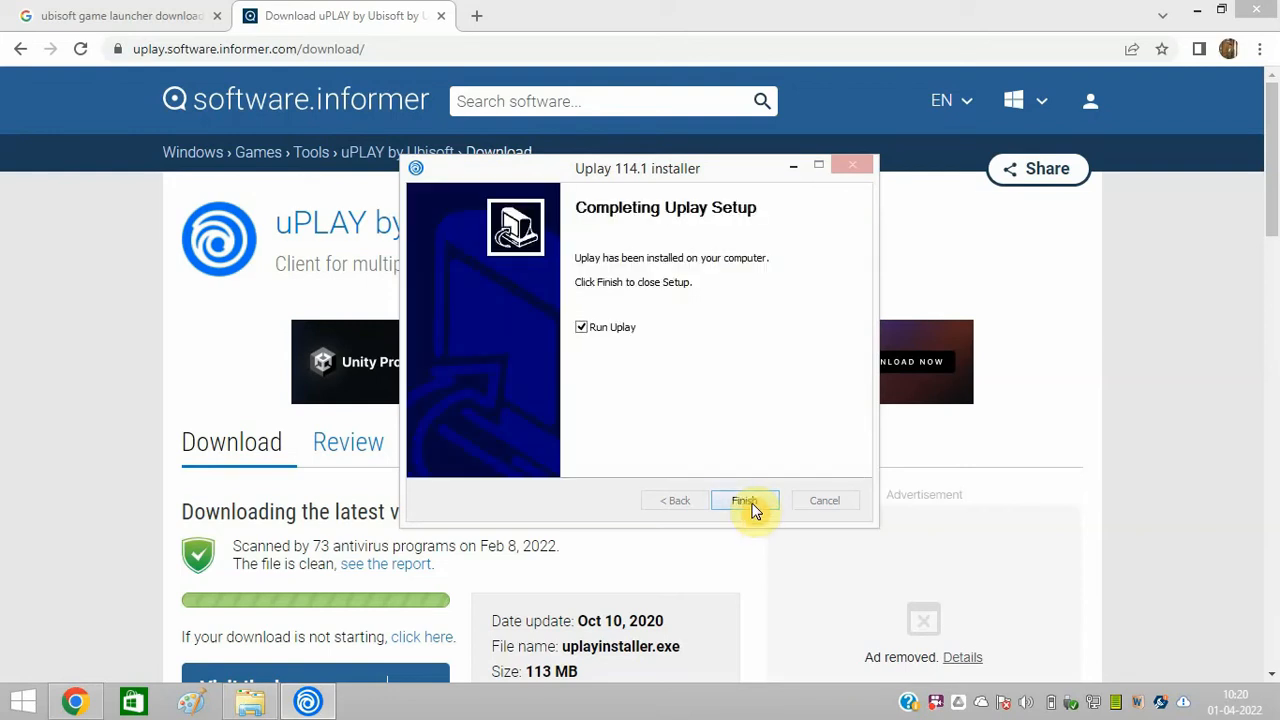
pyautogui.click(744, 500)
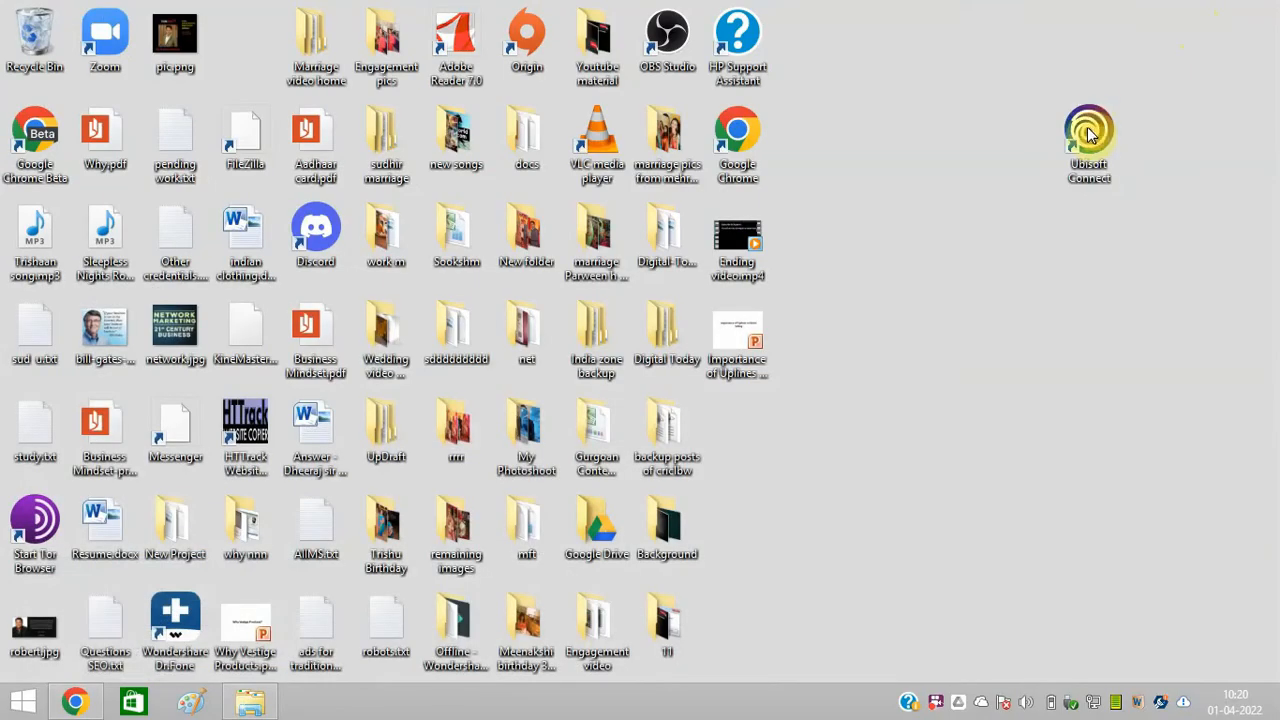
# Relaunch Ubisoft Connect from the desktop and reach its log-in window with no error.
pyautogui.click(1088, 136)
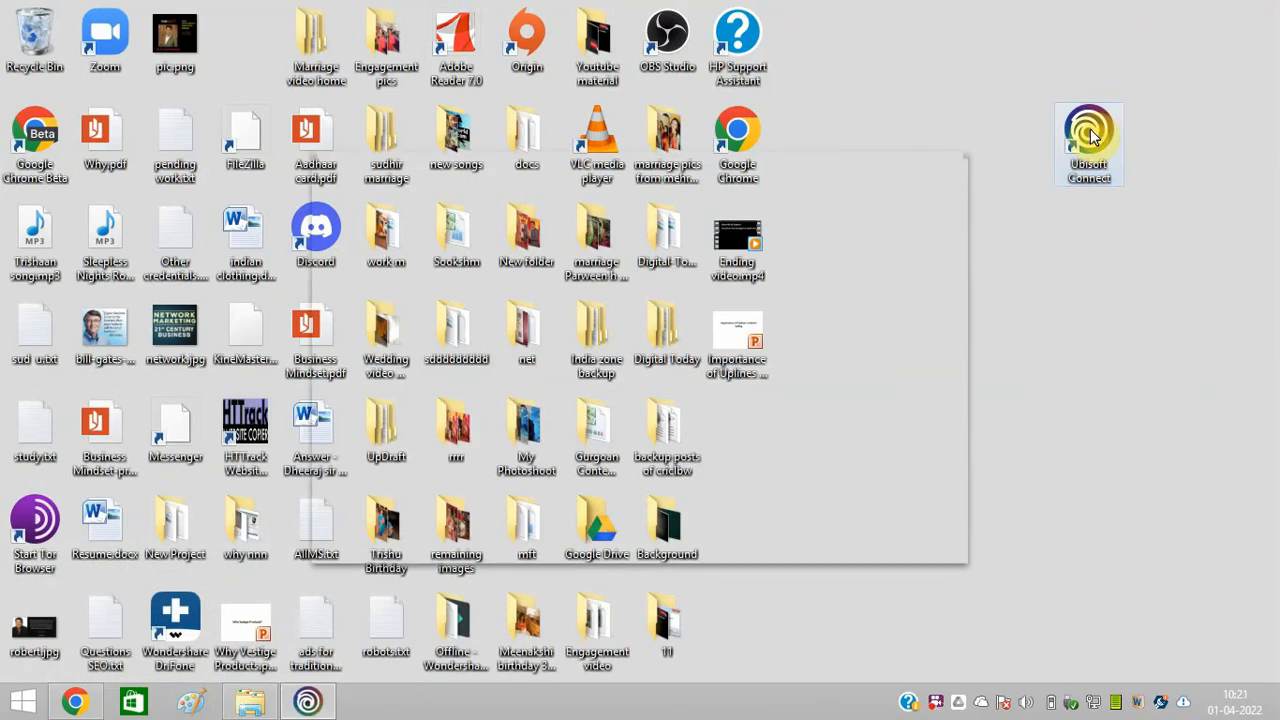
pyautogui.doubleClick(1088, 140)
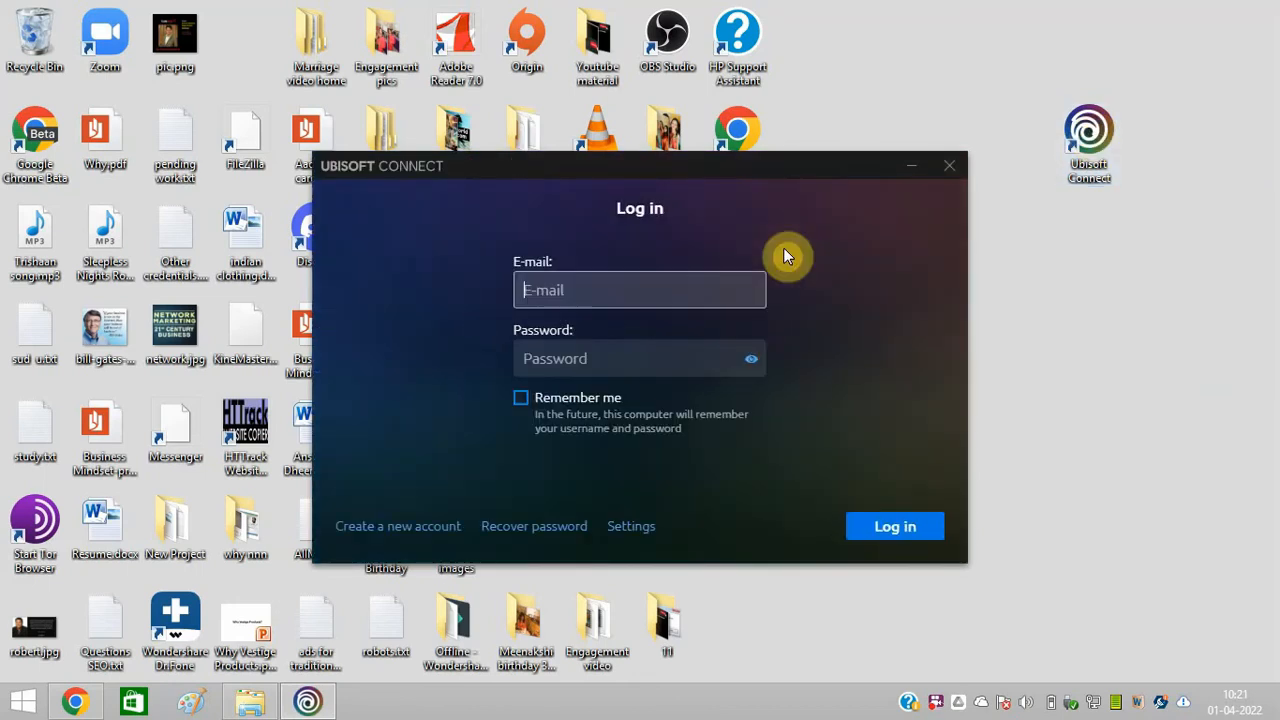
pyautogui.moveTo(556, 400)
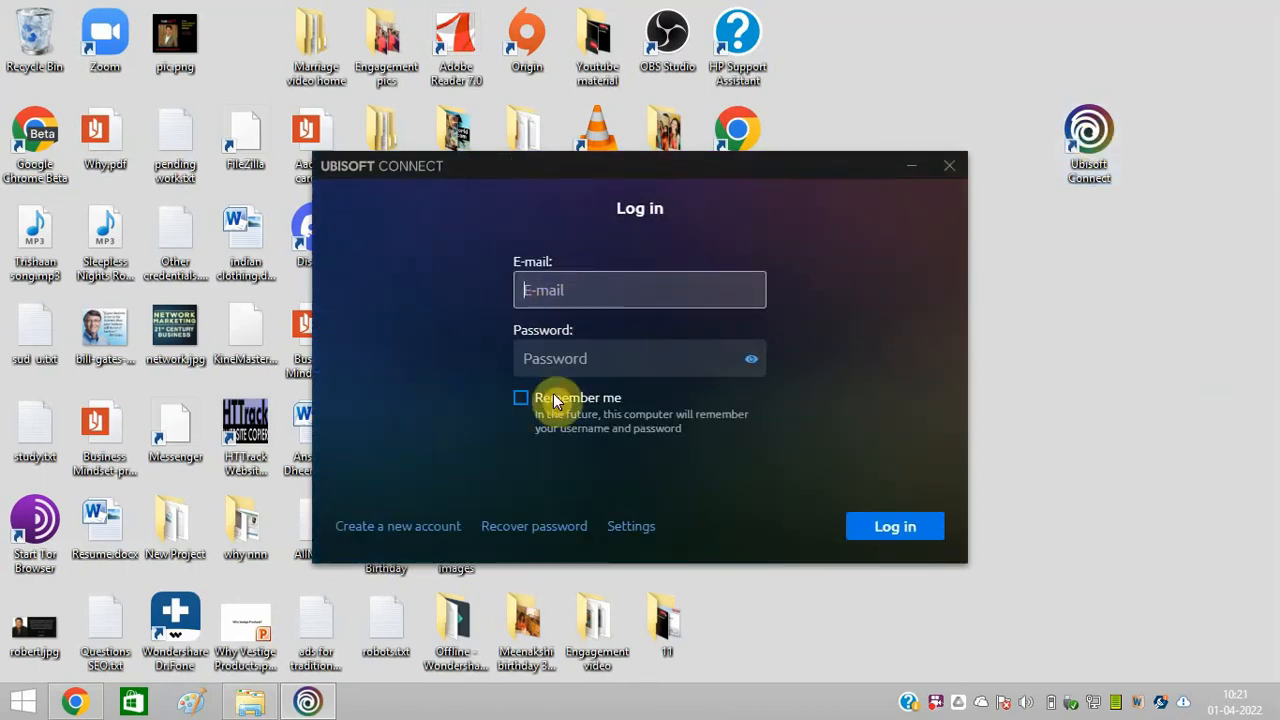
pyautogui.moveTo(808, 428)
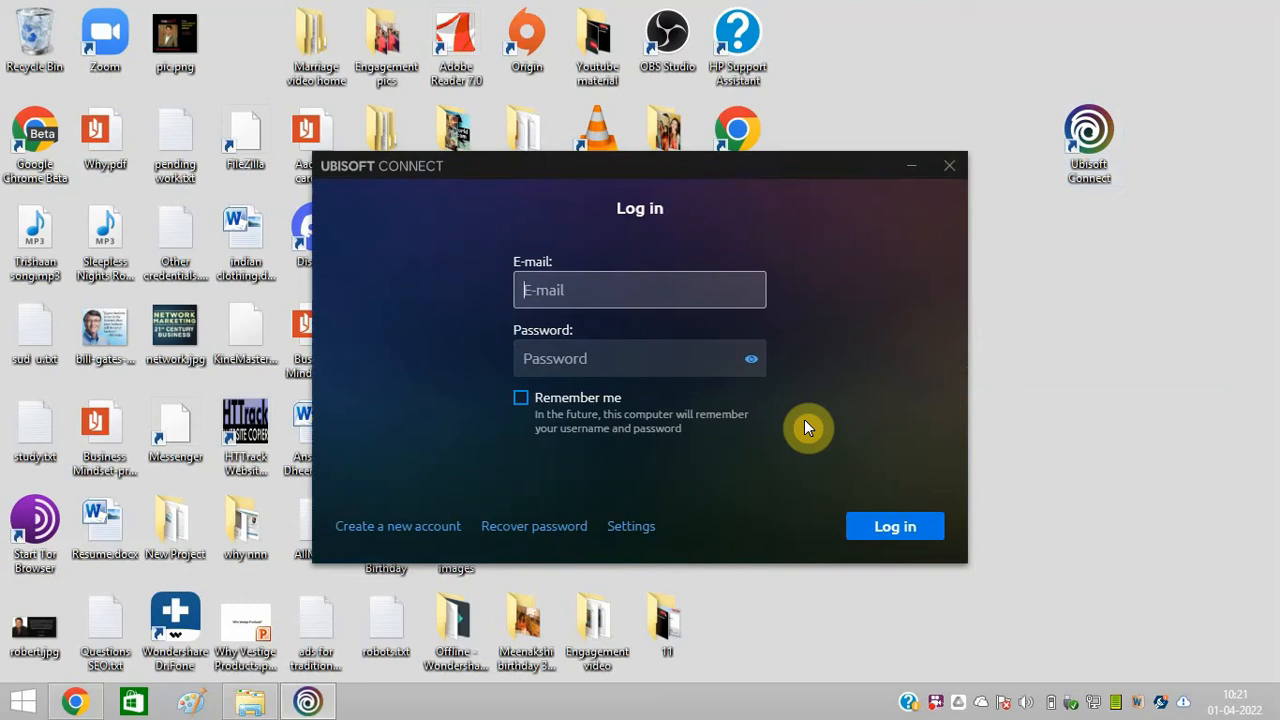
pyautogui.click(640, 288)
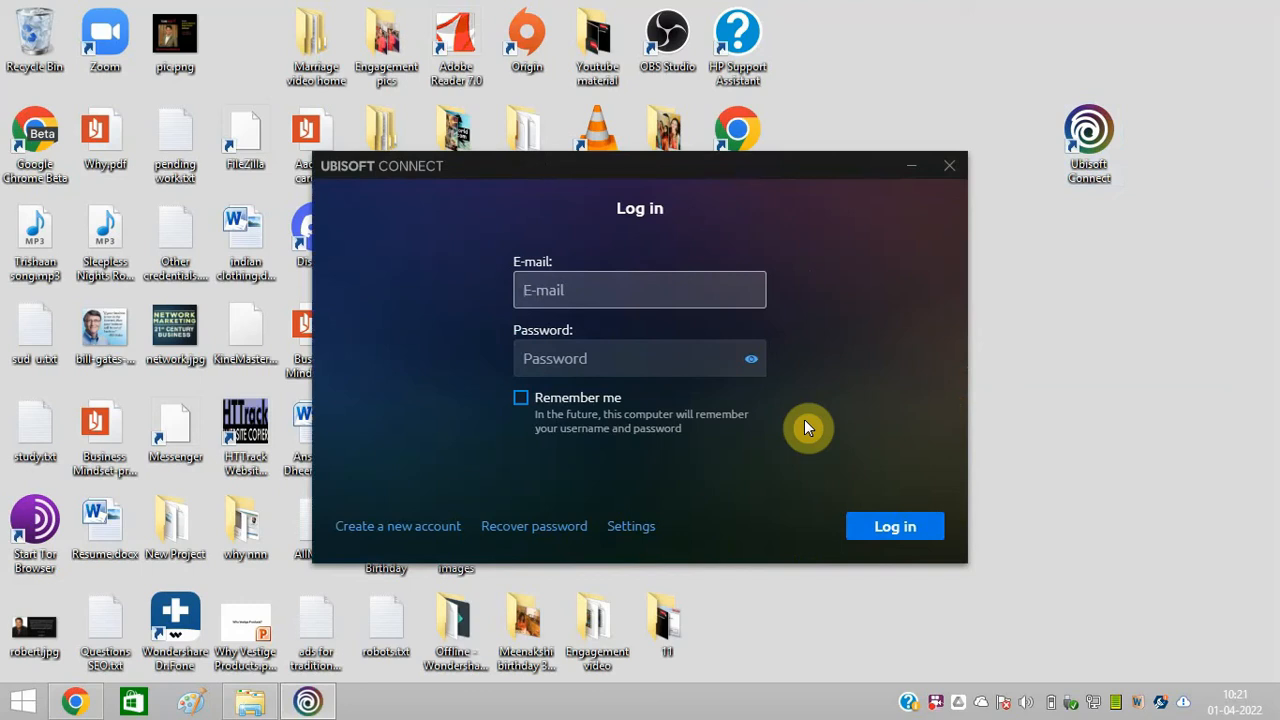